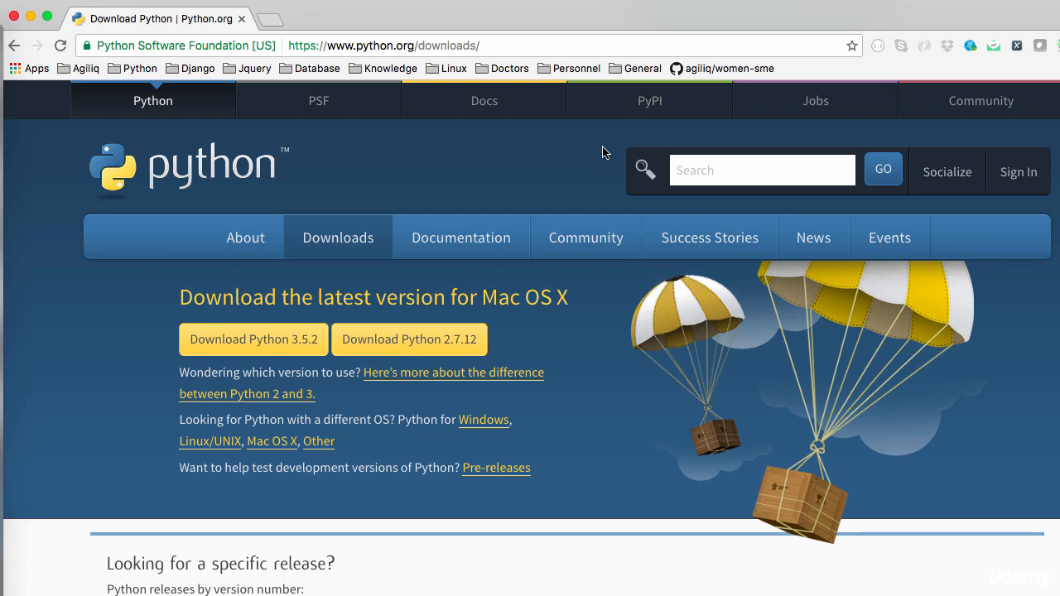
mouse_move(517, 152)
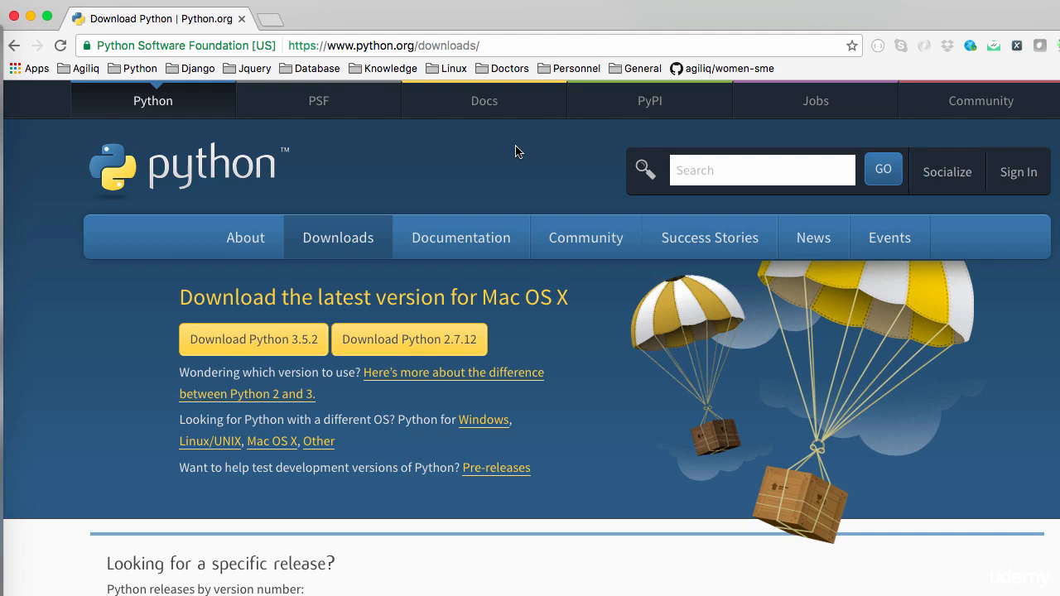
mouse_move(531, 152)
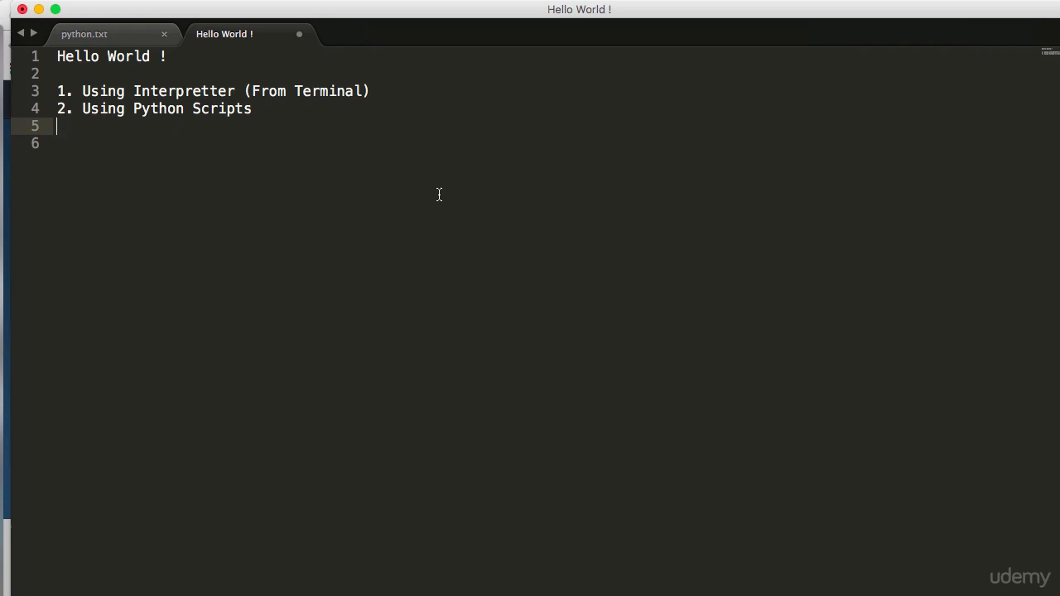
mouse_move(428, 97)
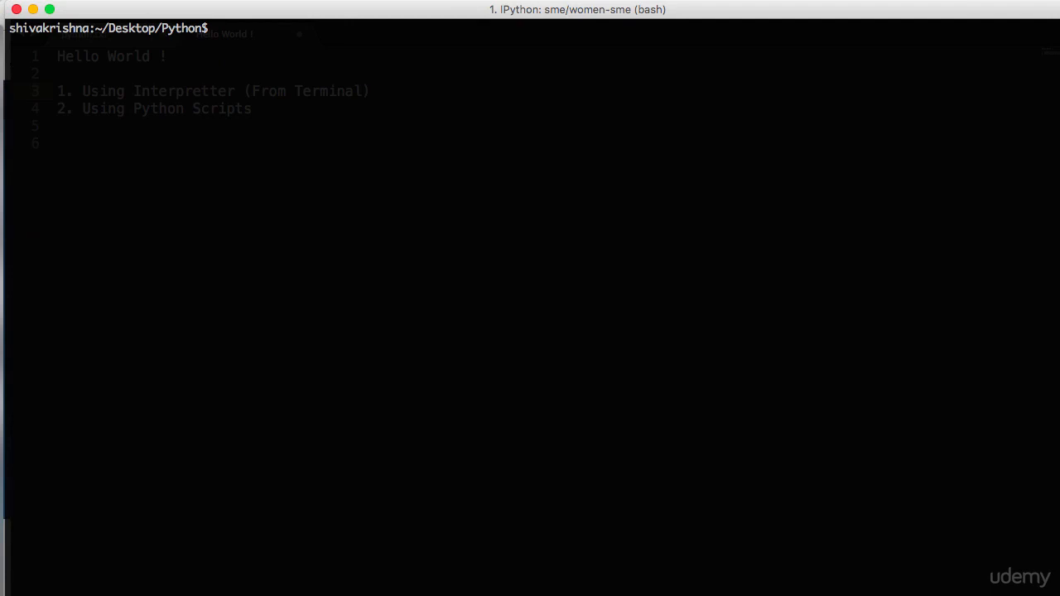
Launch the Python 2.7.10 interpreter from the iTerm2 shell.
text(pyton)
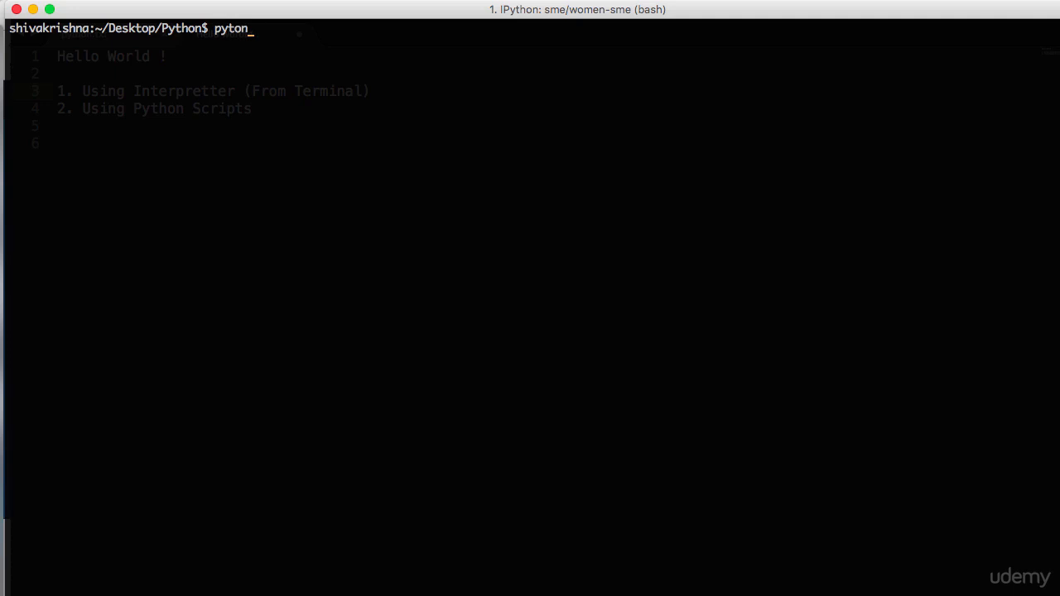
text(h)
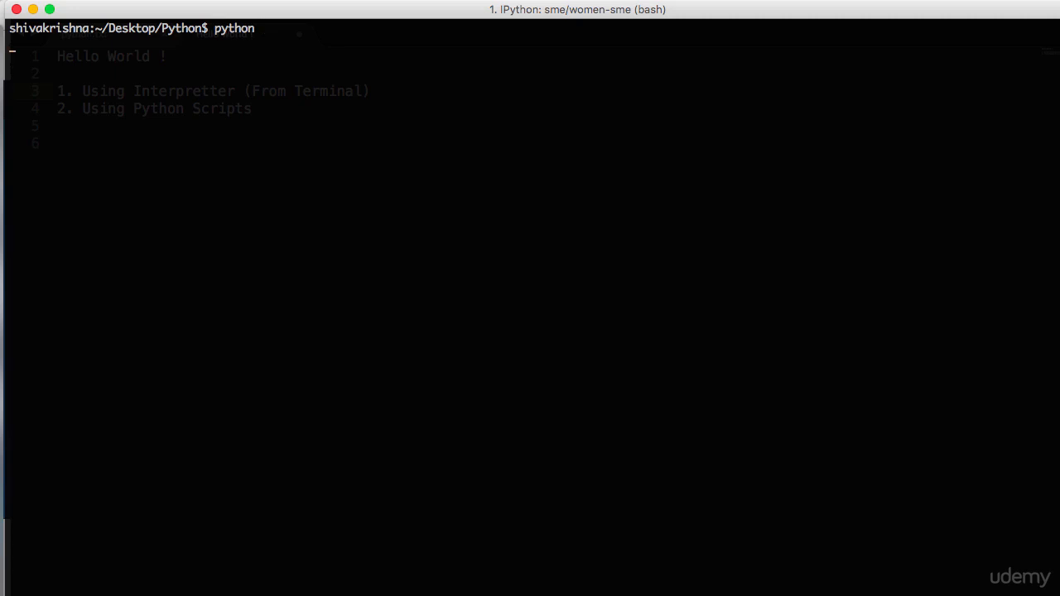
key(Return)
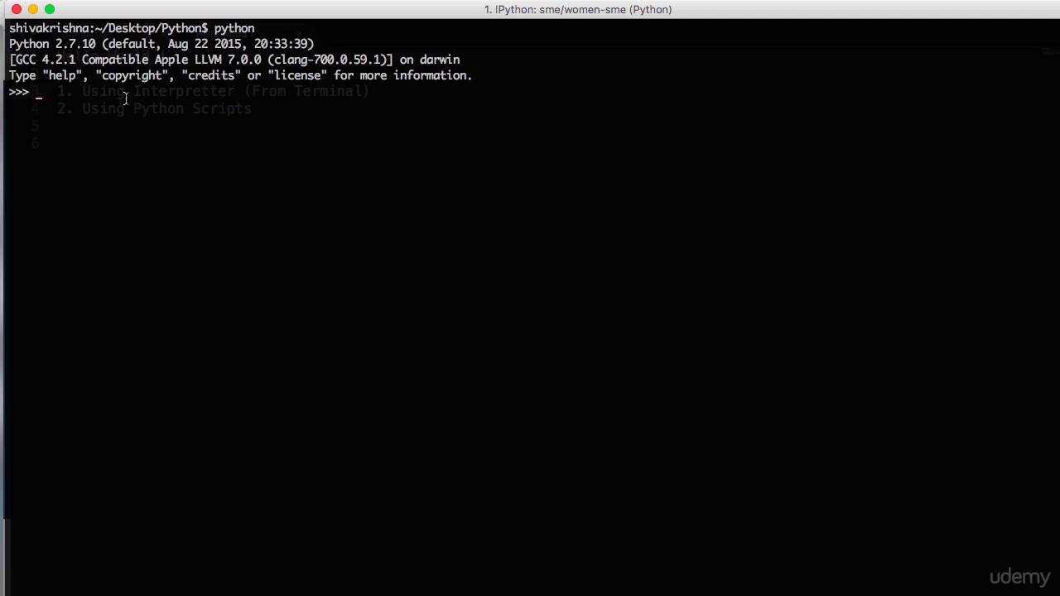
Run print "Hello World" at the >>> prompt to output Hello World.
text(print "")
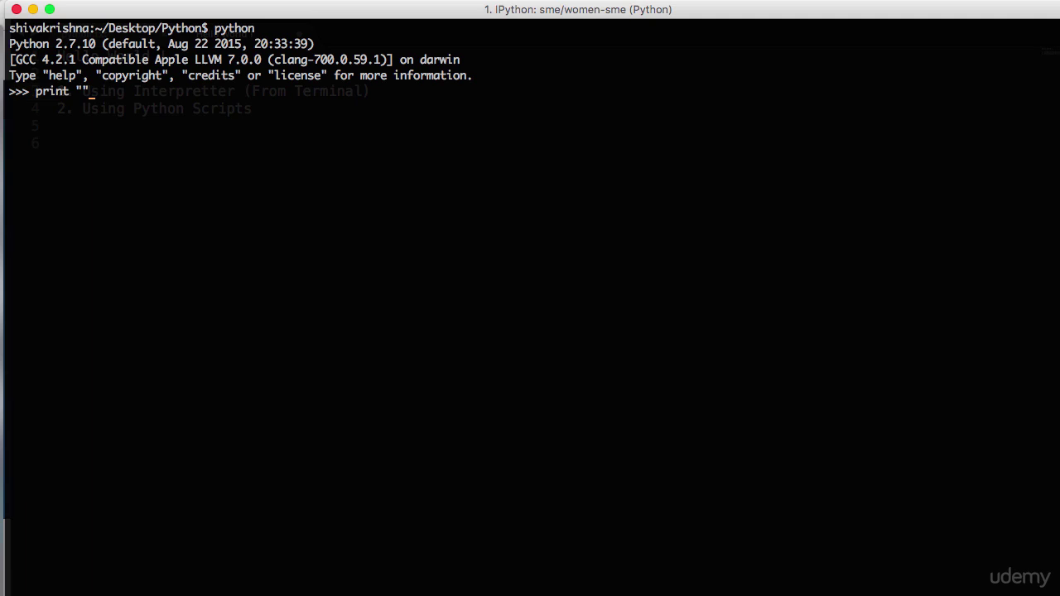
text(Hello W)
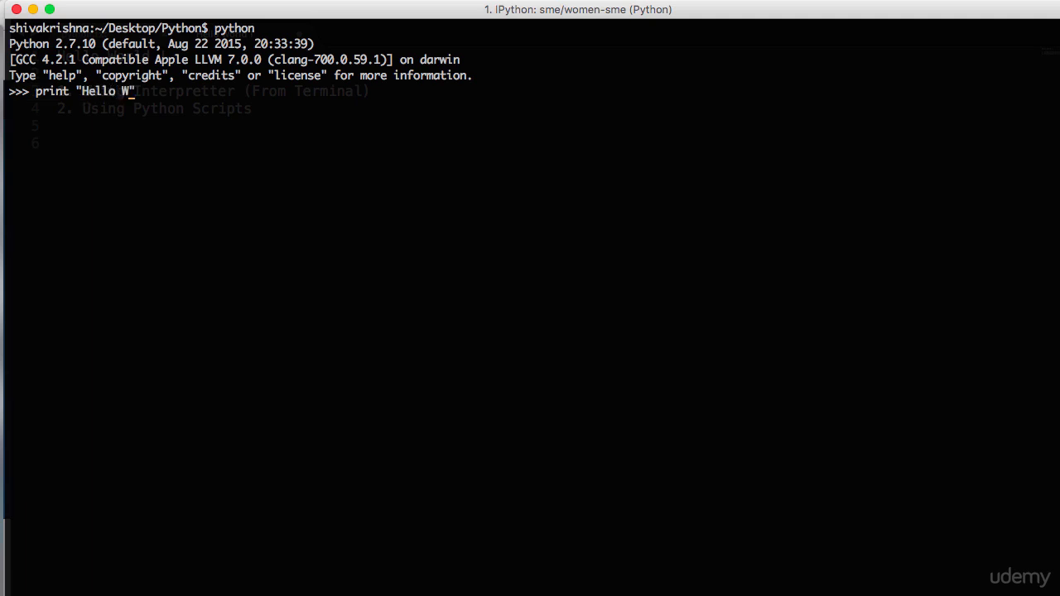
text(orld)
key(Return)
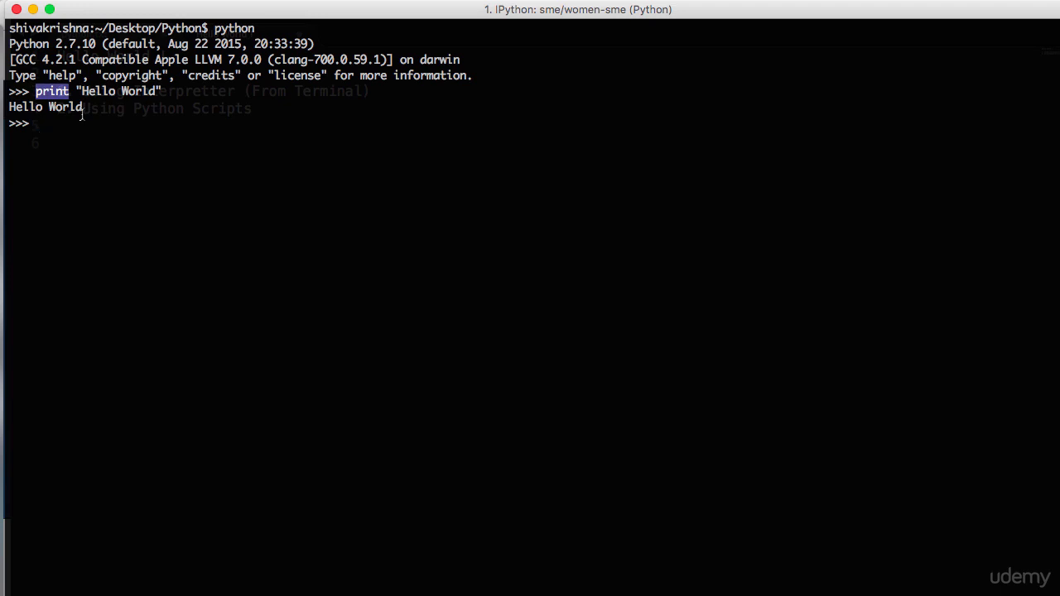
mouse_move(85, 121)
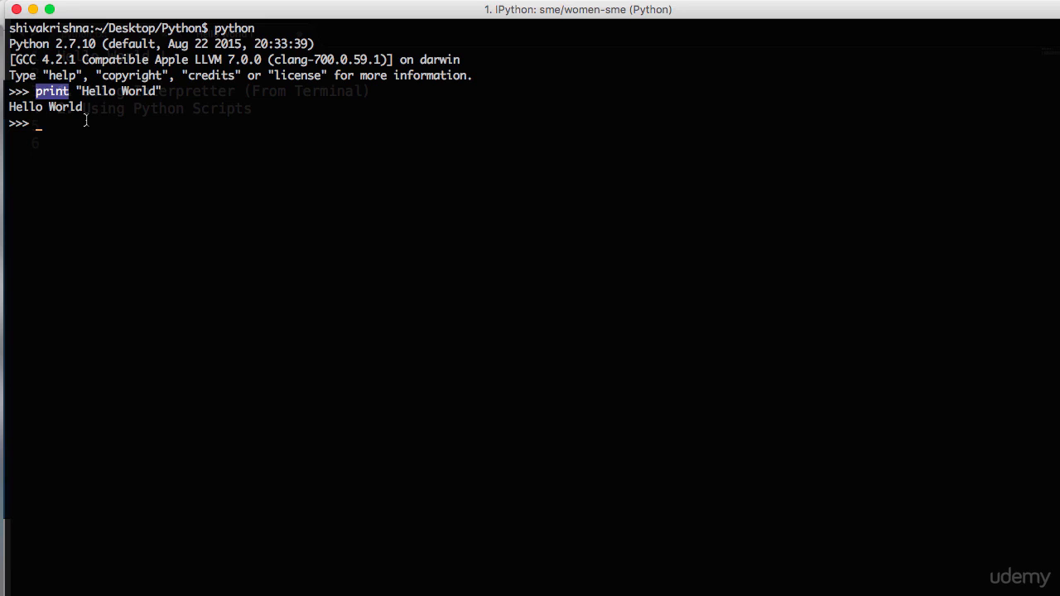
mouse_move(89, 127)
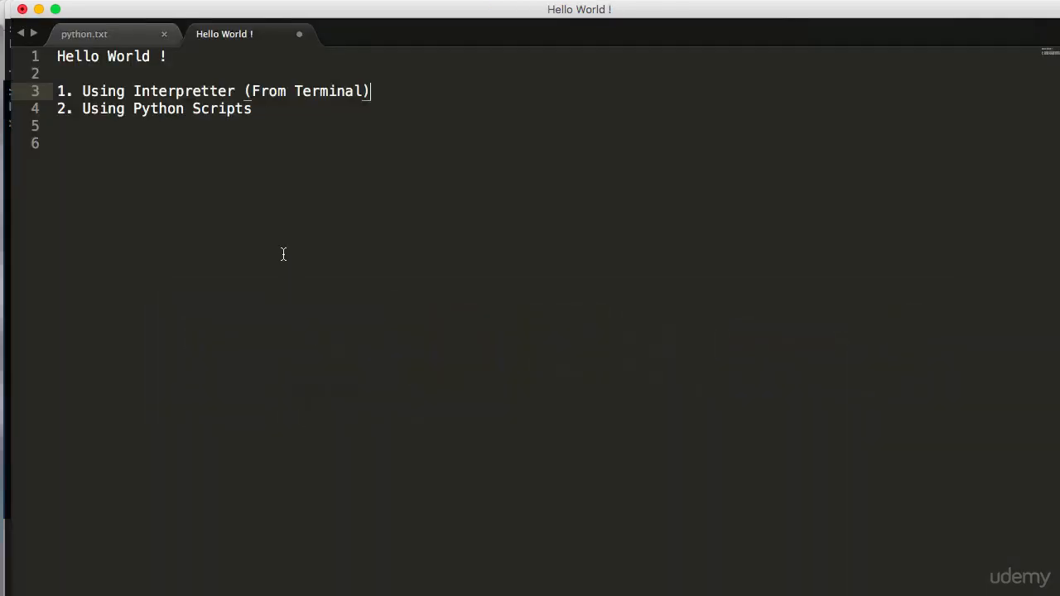
Highlight the Using Python Scripts line in the notes and return to iTerm2.
double_click(153, 109)
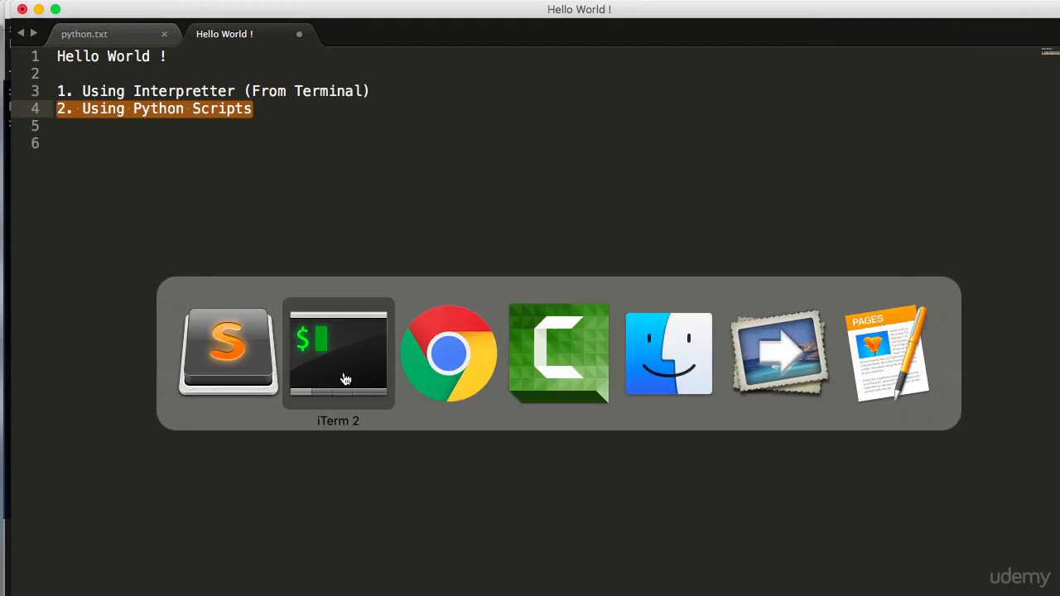
click(338, 354)
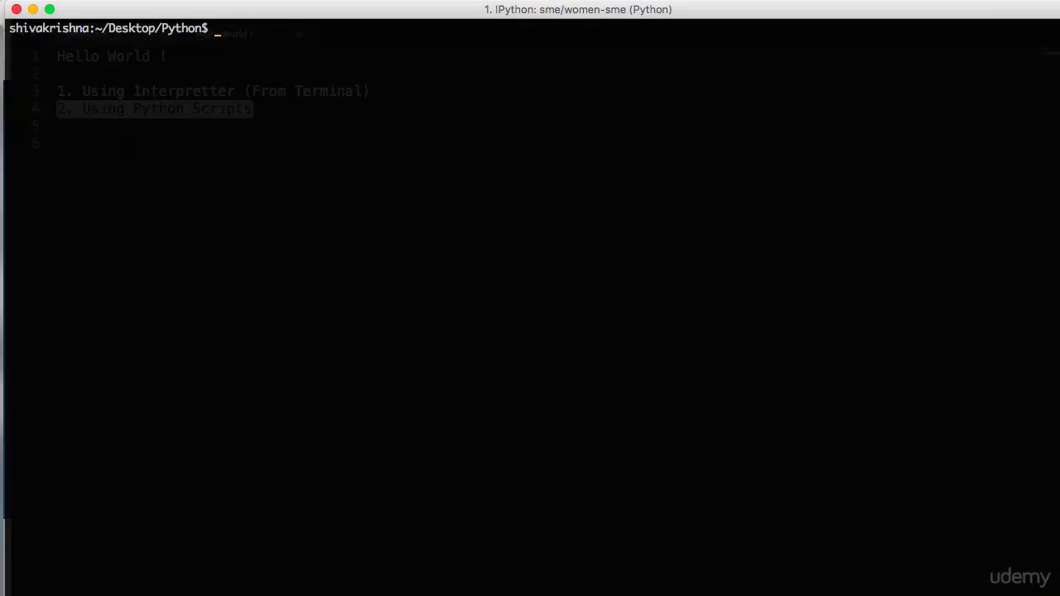
Run touch hello_world.py, fixing the typo, then subl to open it in Sublime Text.
text(touch)
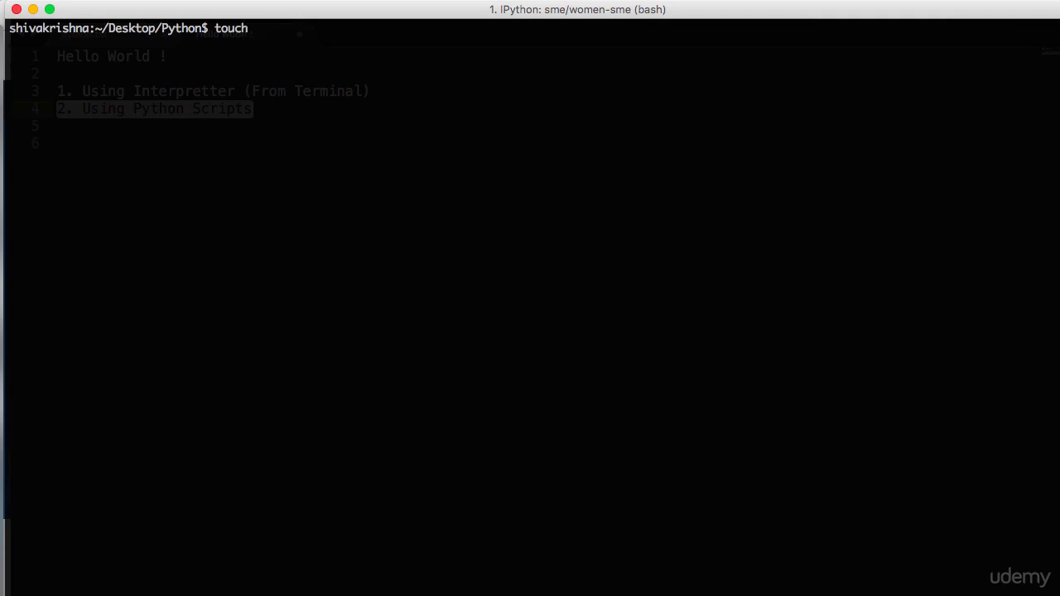
text(hello_wro)
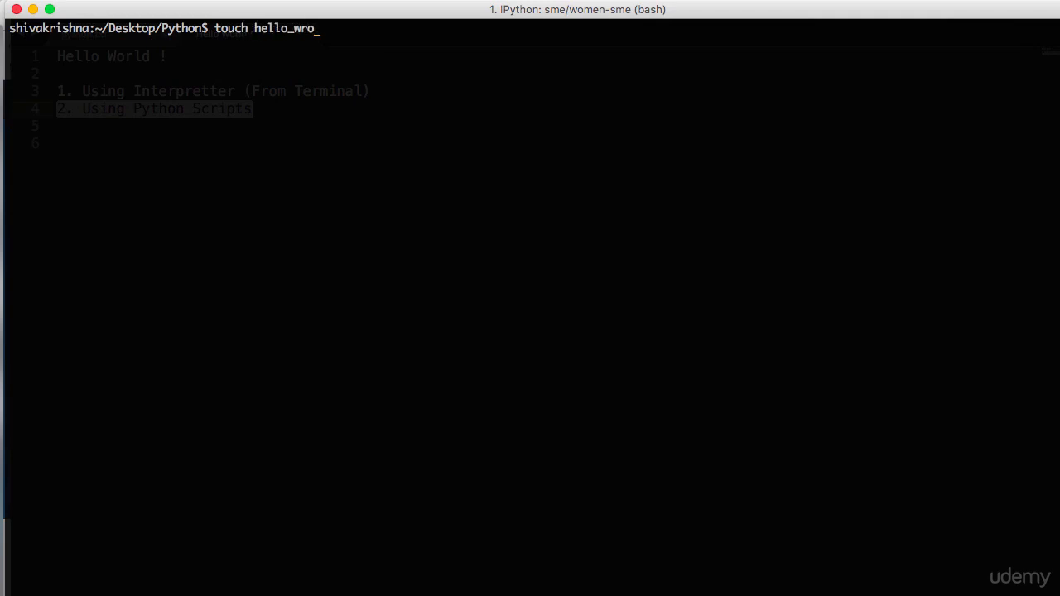
text(ld)
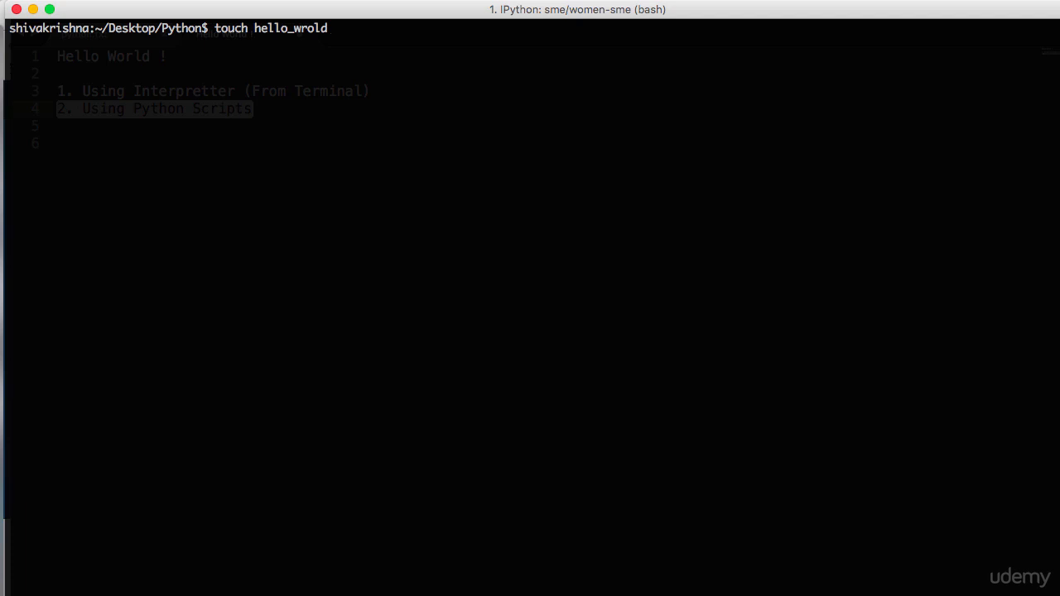
key(BackSpace)
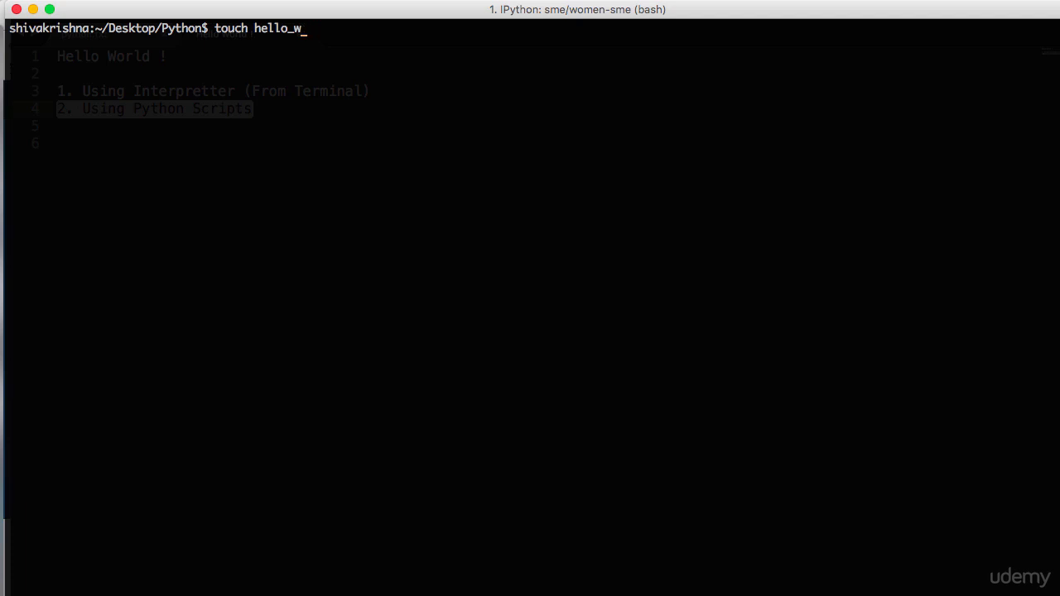
text(orld)
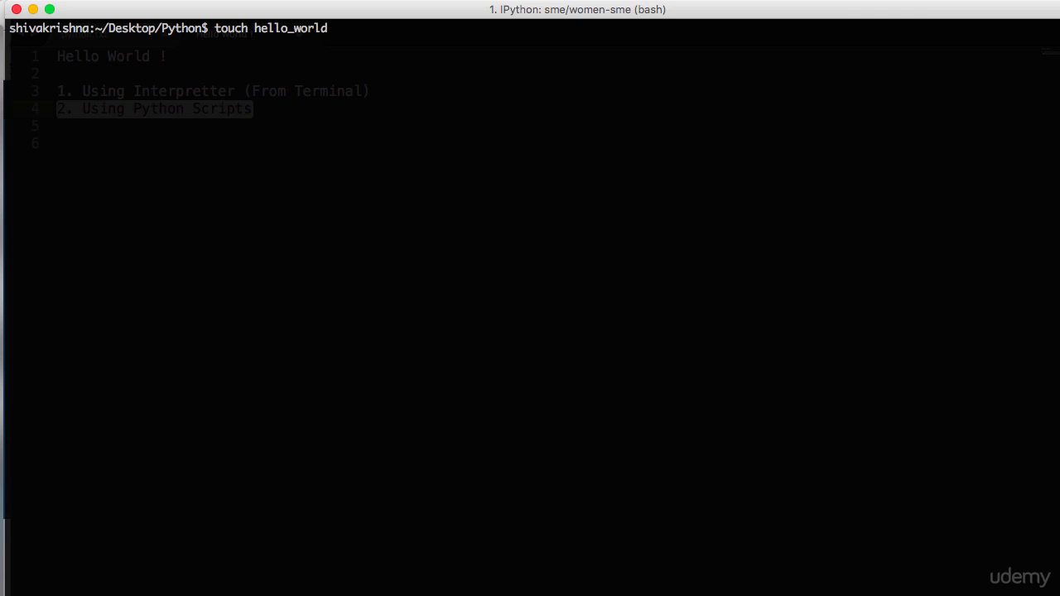
key(Return)
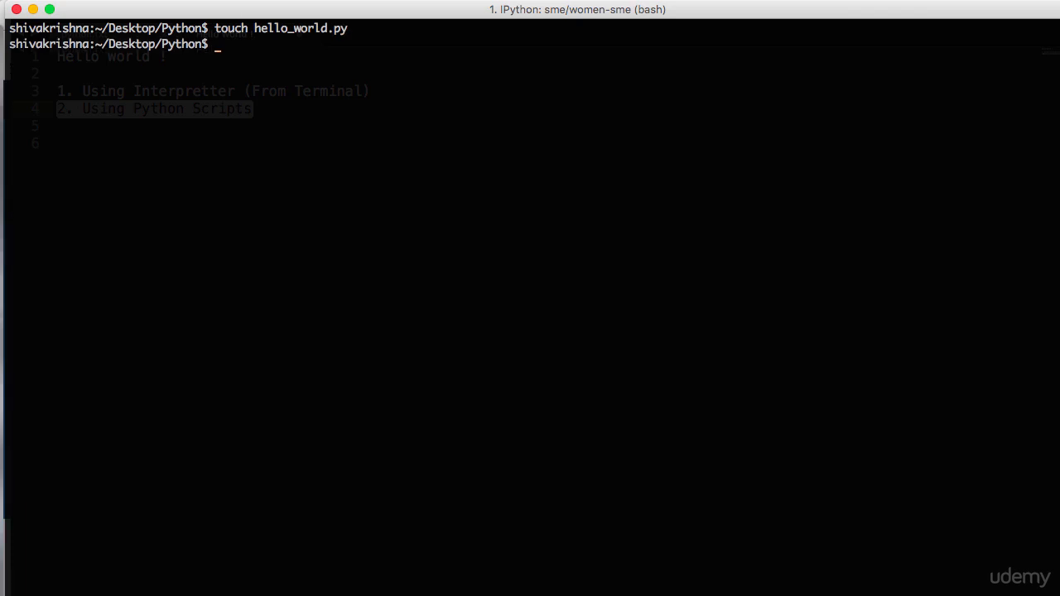
text(subl)
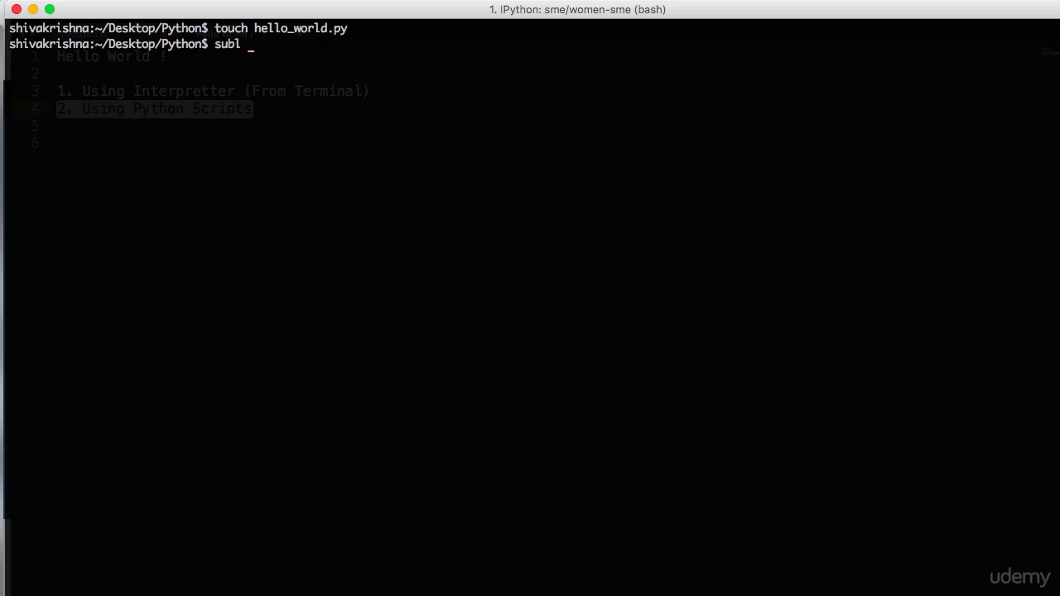
key(Return)
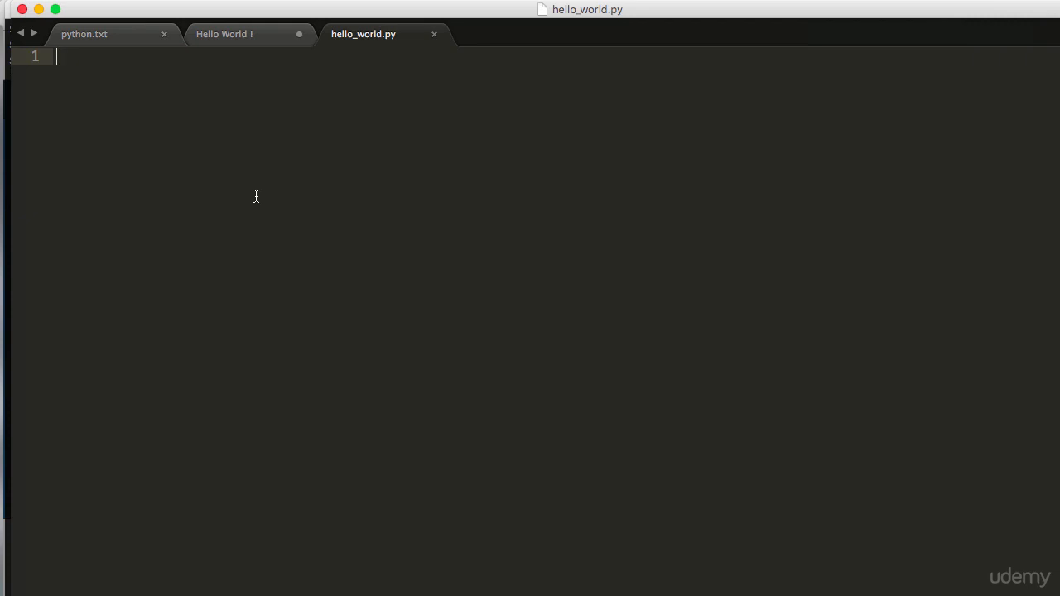
Write print "Hello World !" on line 1 of hello_world.py.
text(print "Hell)
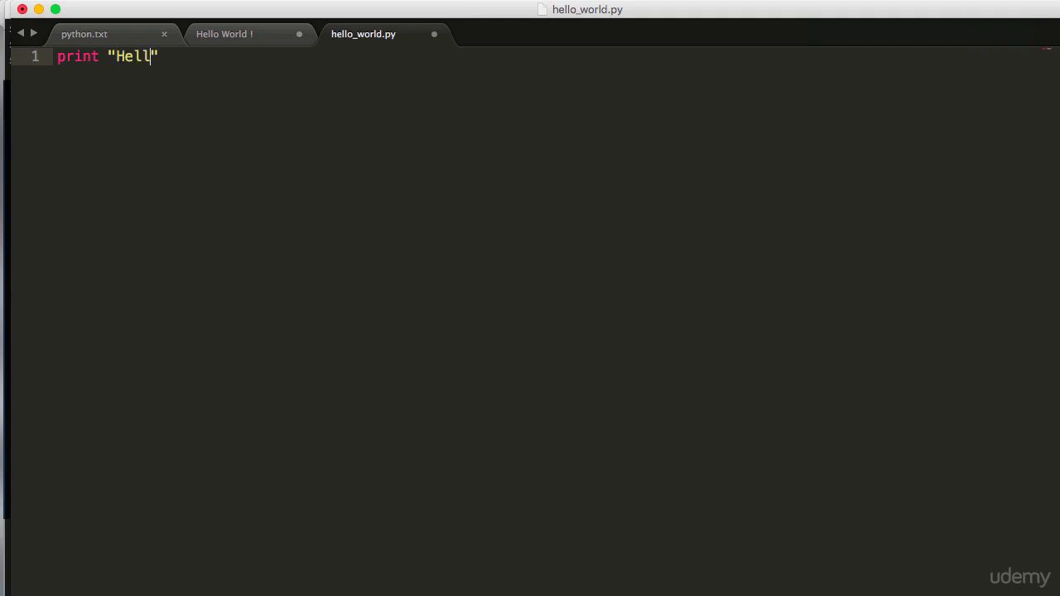
text(o World)
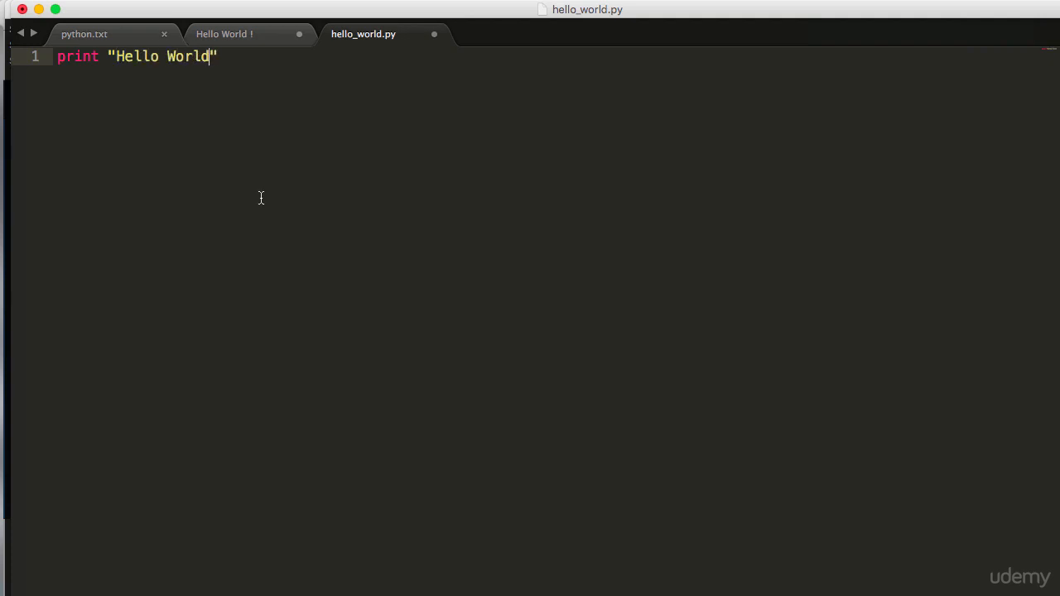
text(!)
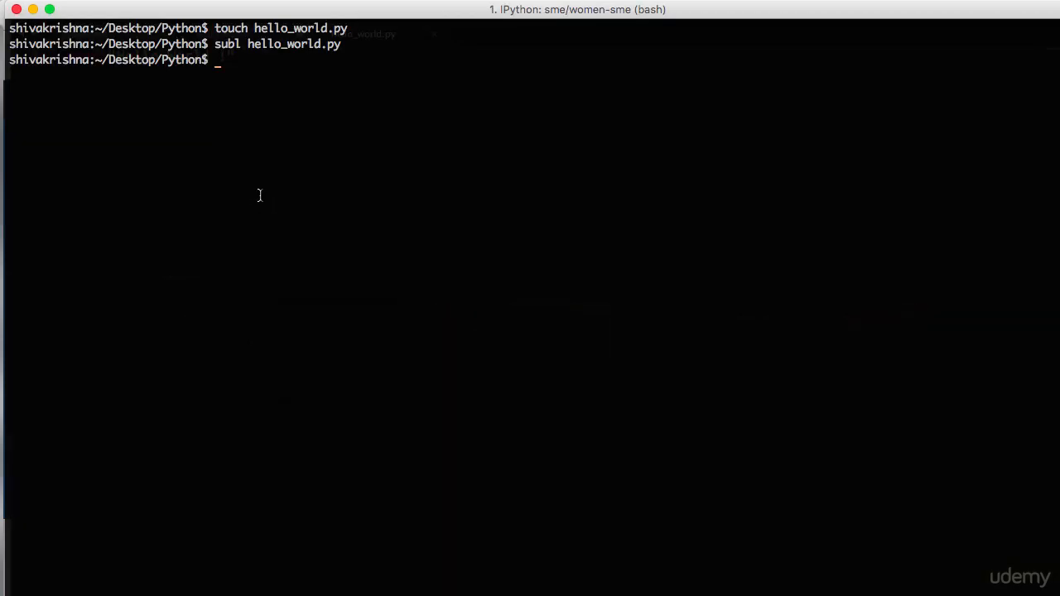
Run python hello_world.py in iTerm2 to print Hello World !
text(pyto)
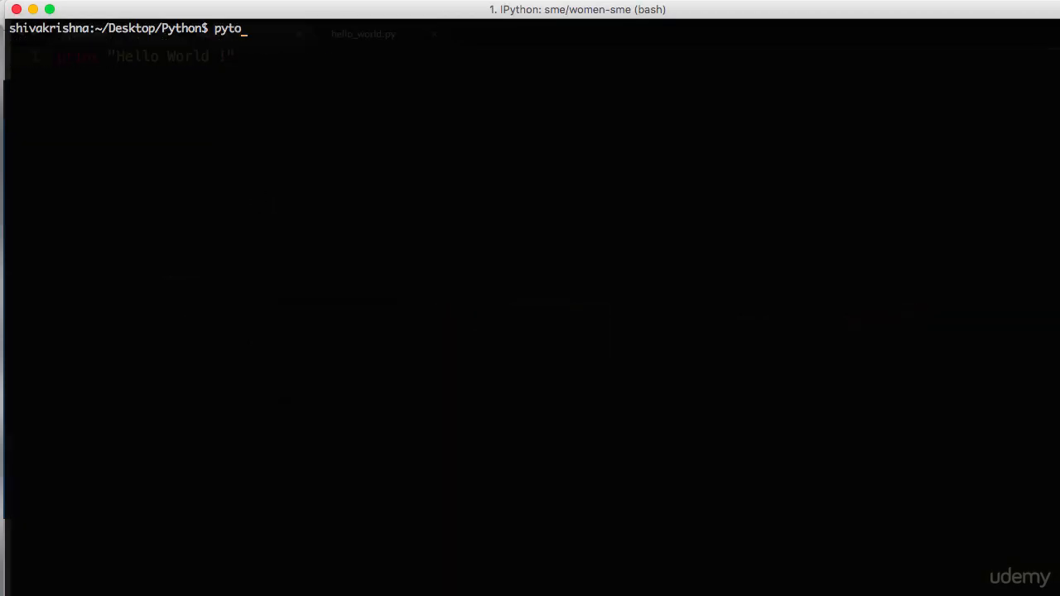
text(hon hello_world.py)
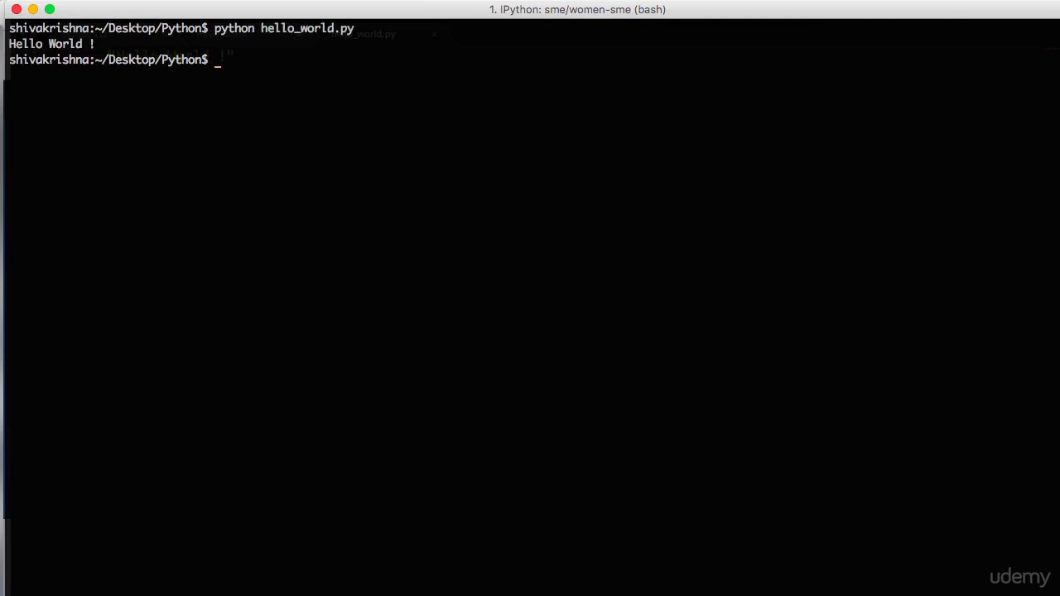
mouse_move(272, 200)
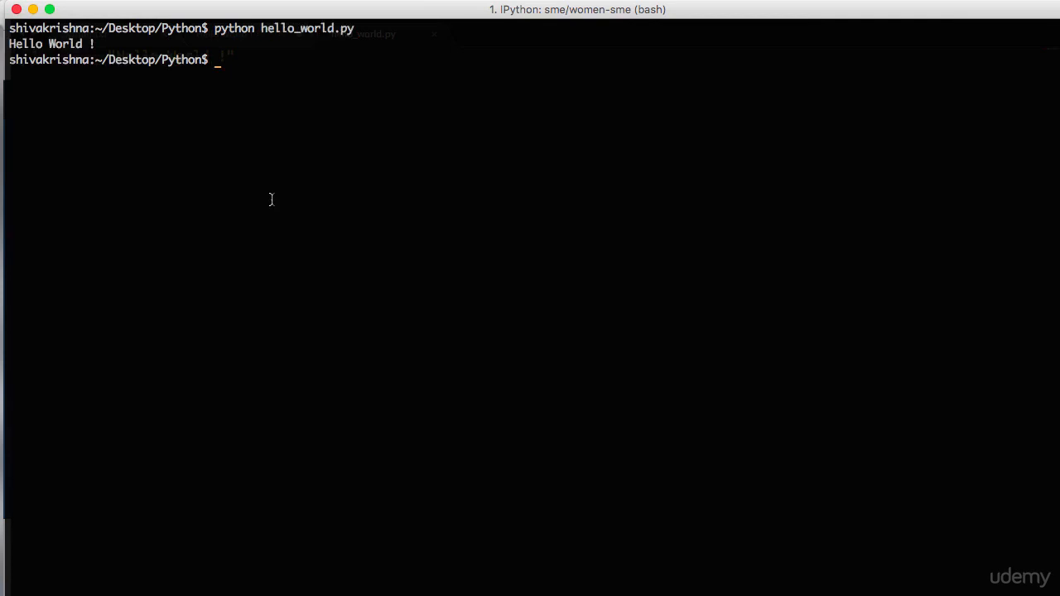
mouse_move(275, 206)
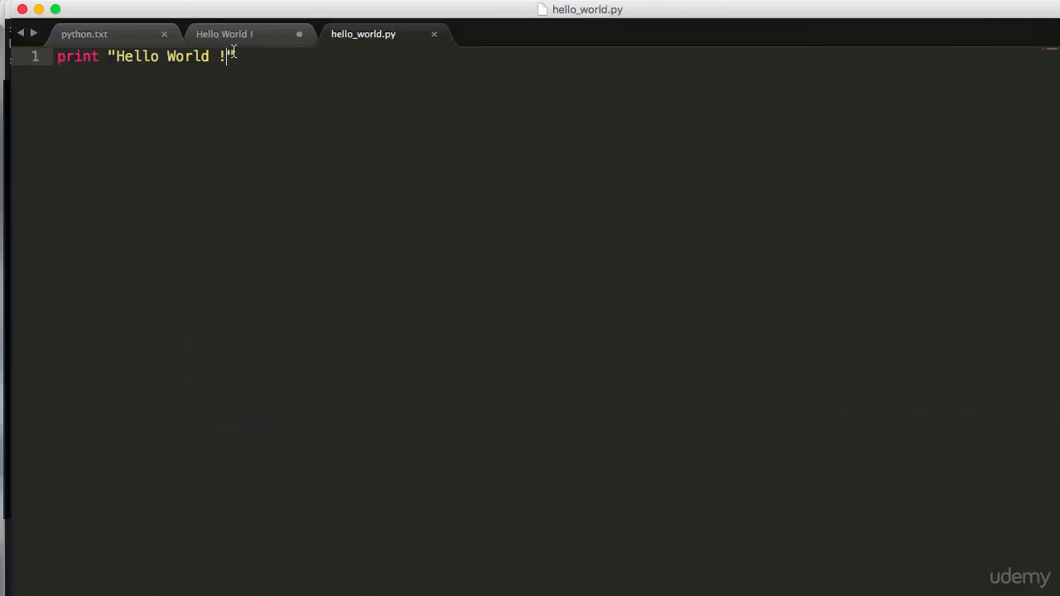
Define def hello_world(): with an indented print "Hello world !".
text(")
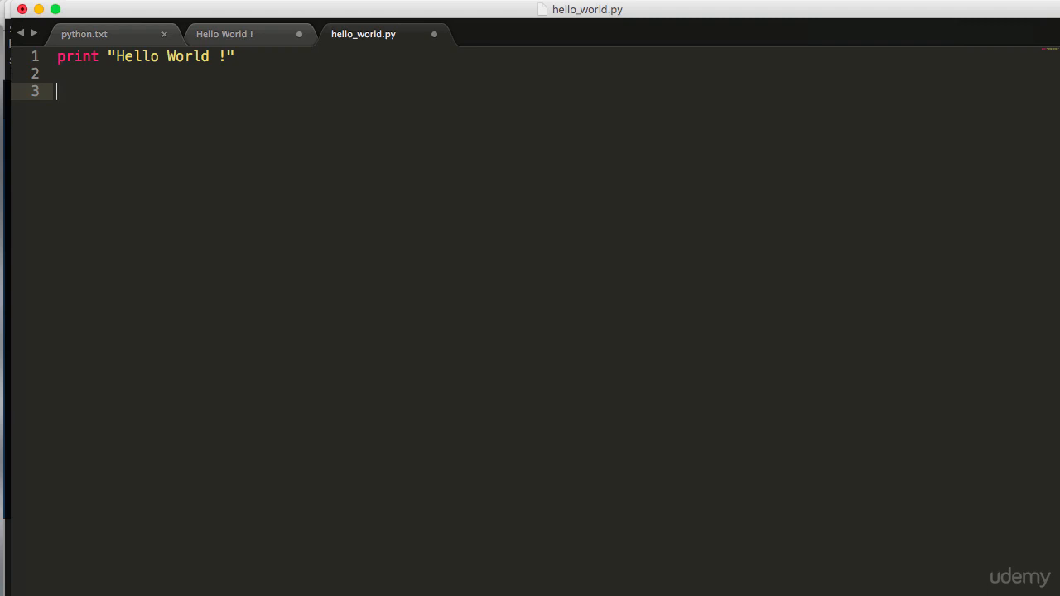
text(def)
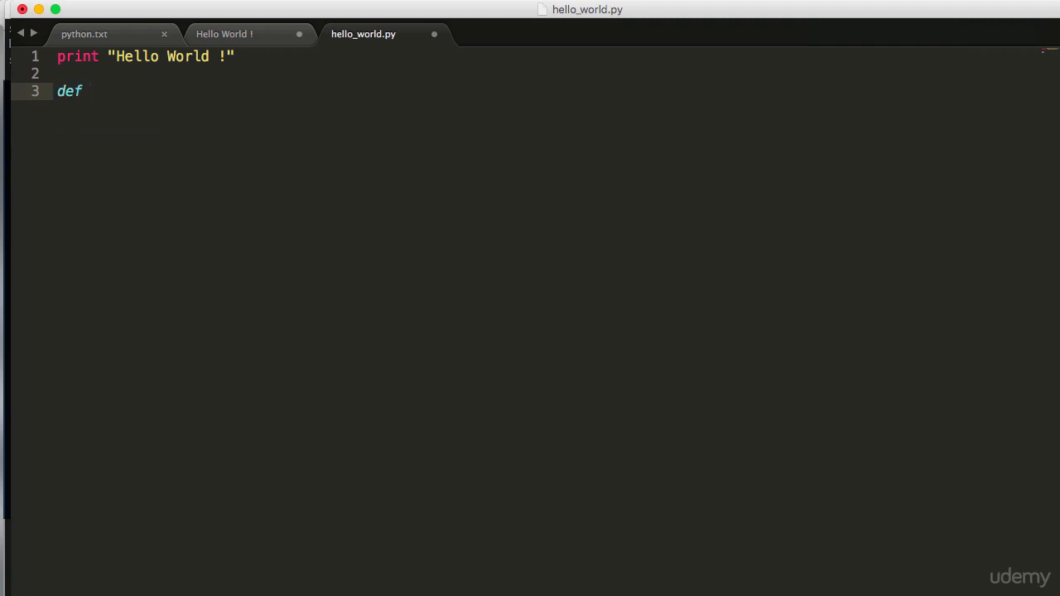
text(hello_world)
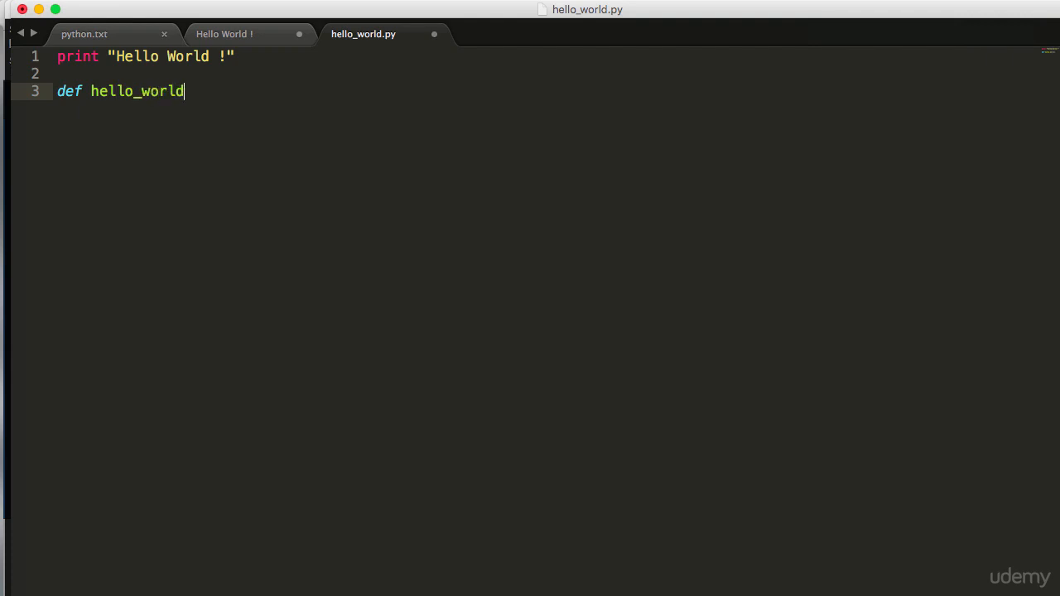
text(())
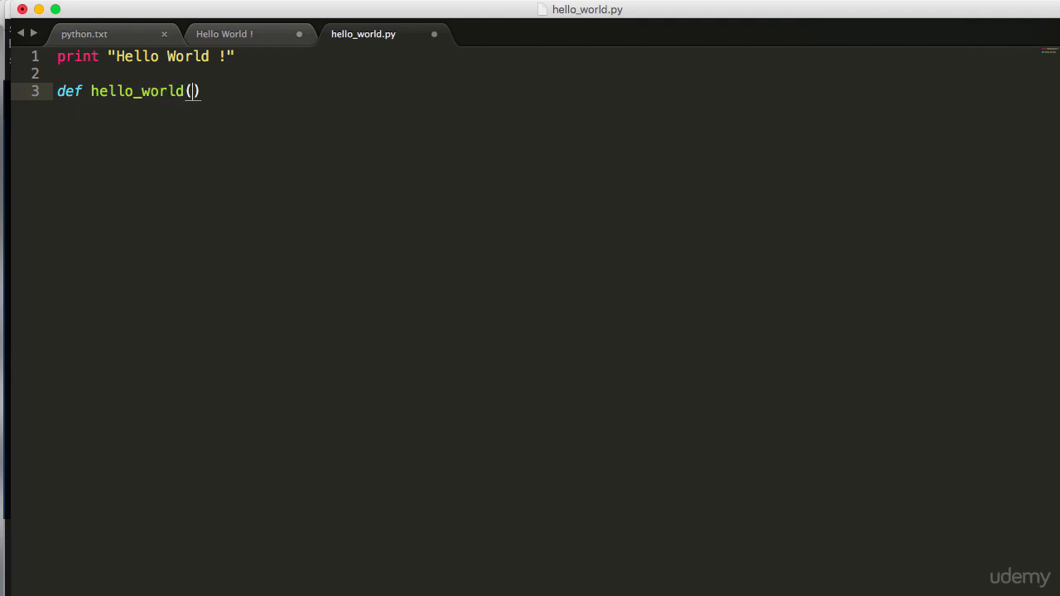
text(:)
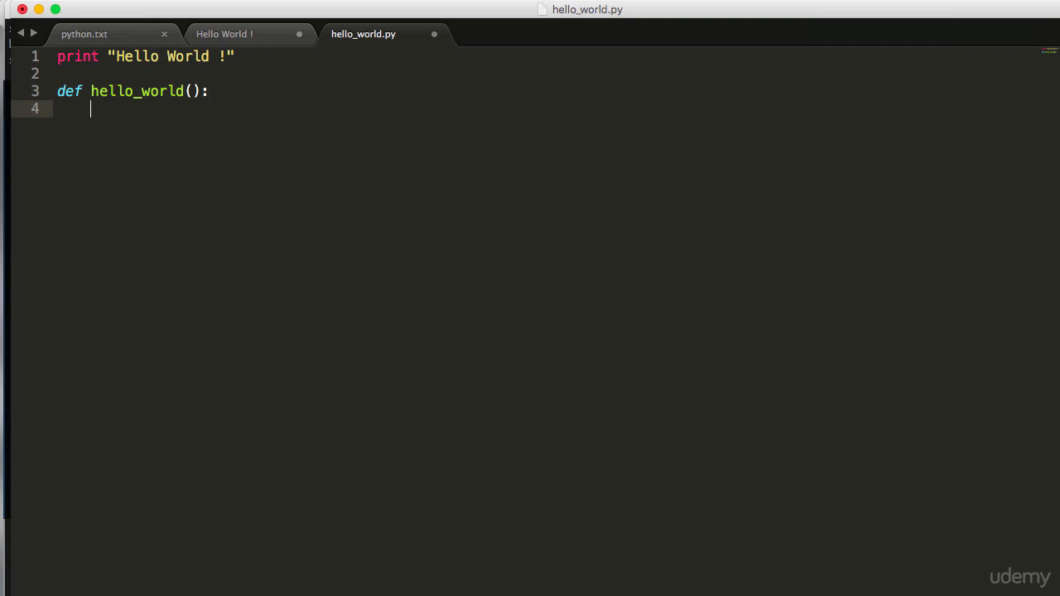
text(print)
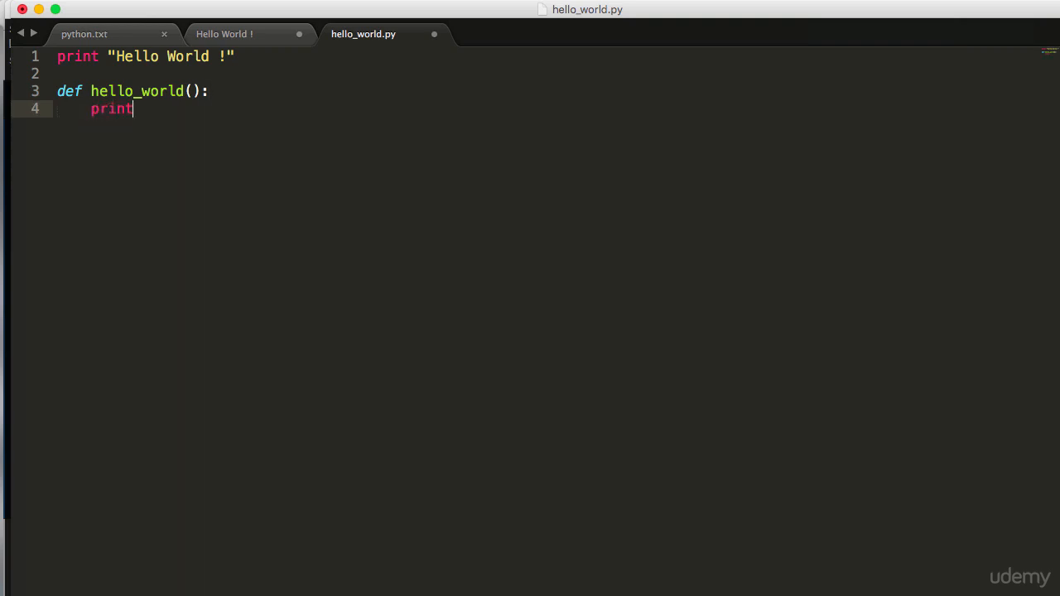
text("")
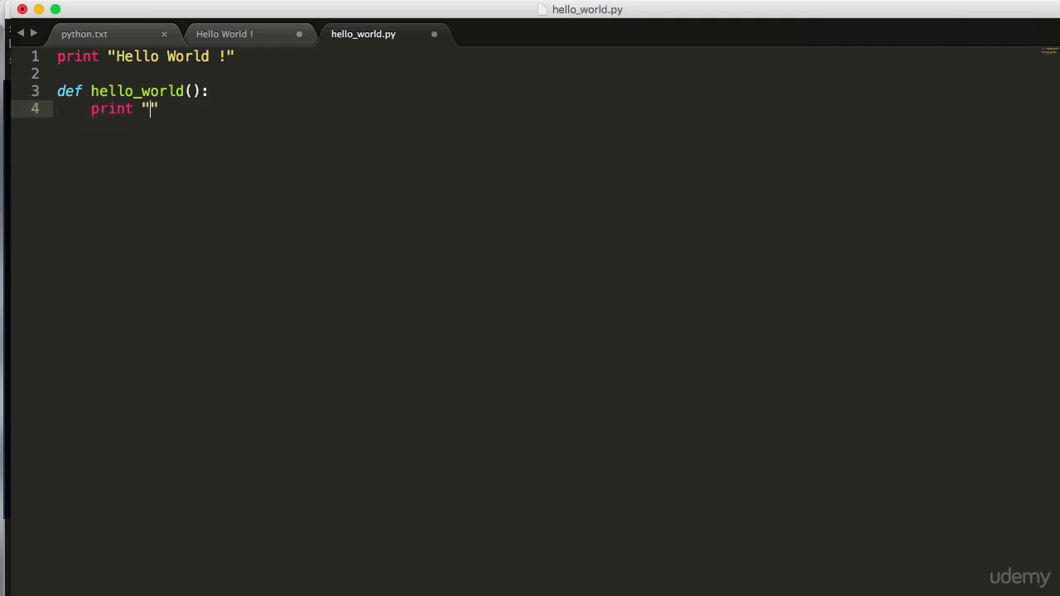
text(Hello worl)
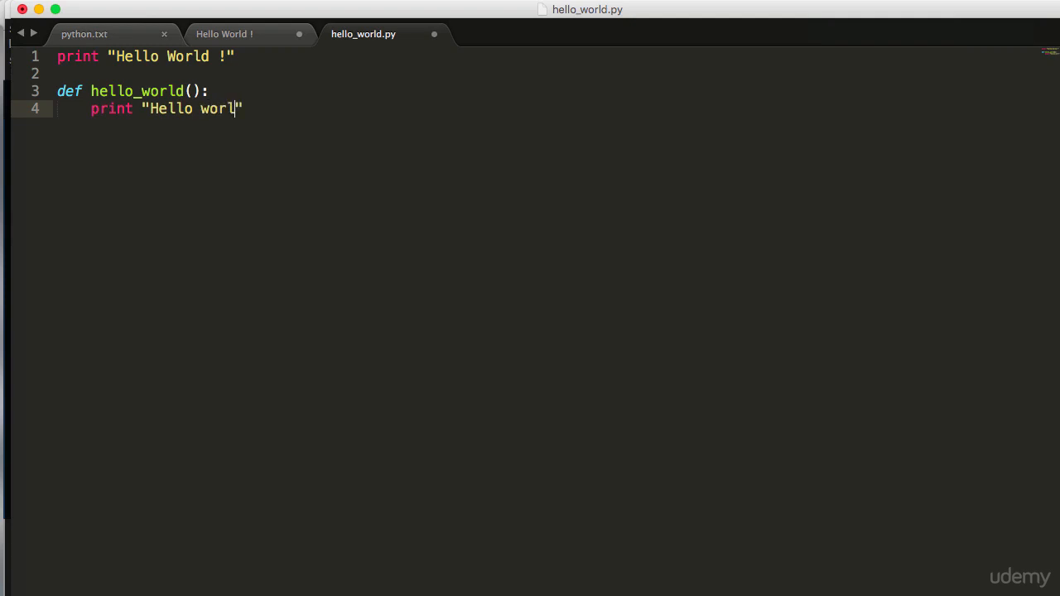
text(d !)
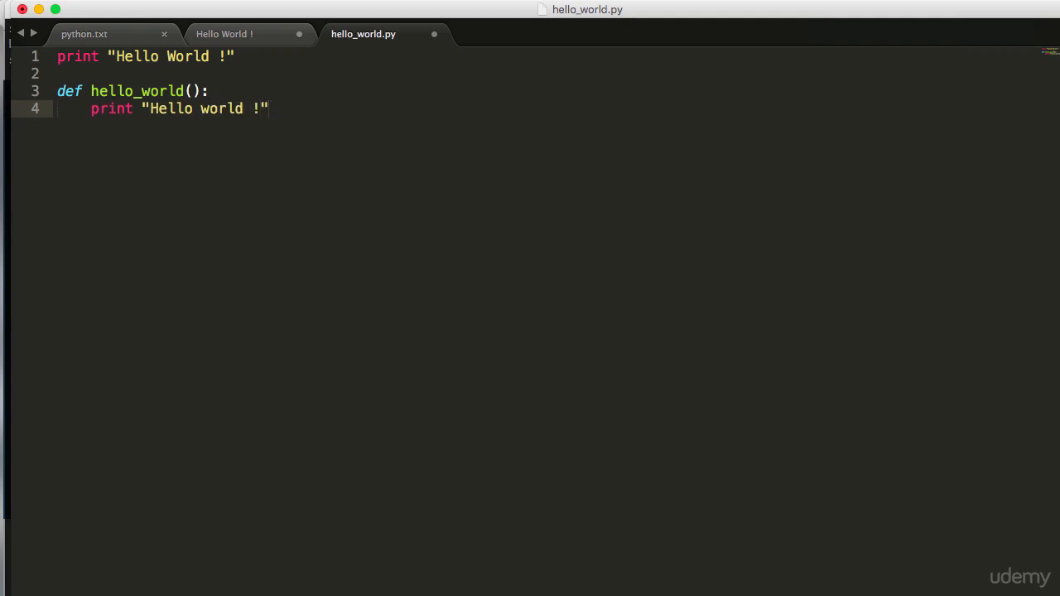
Add a hello_world() call on line 6 of the script.
text(h)
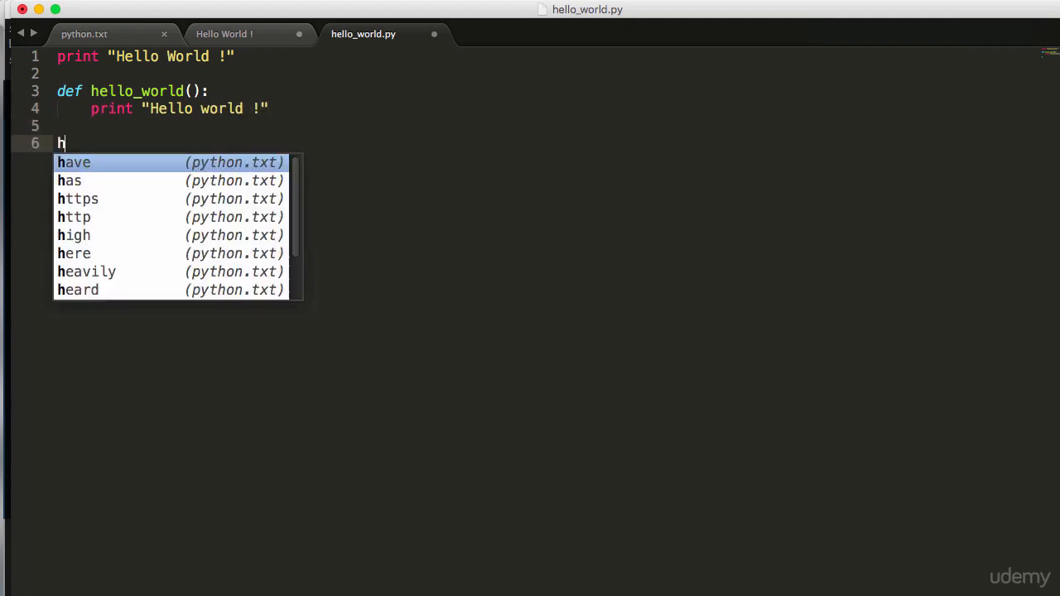
text(ello_world()
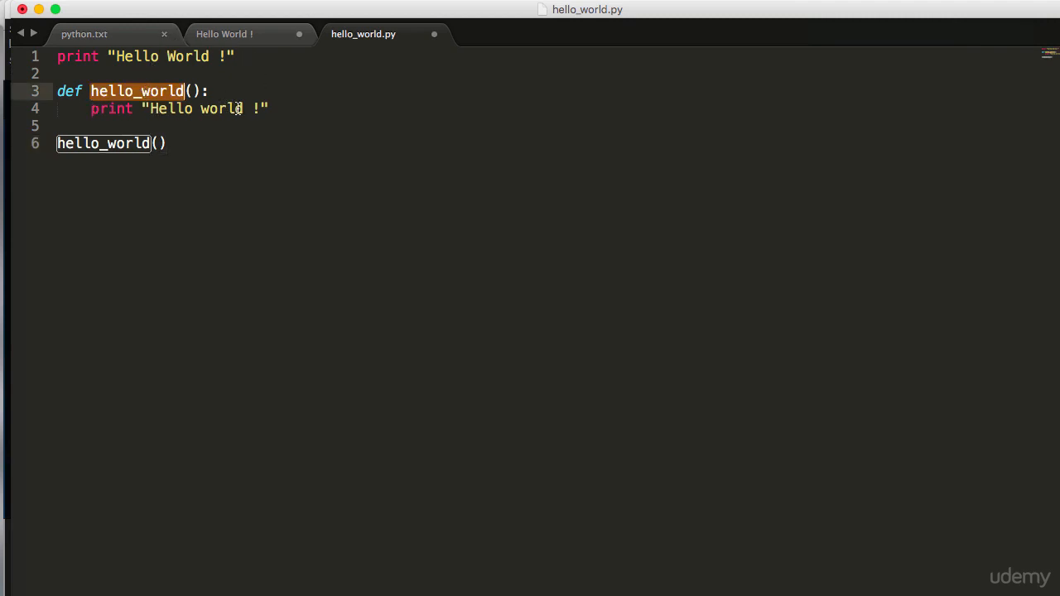
click(70, 91)
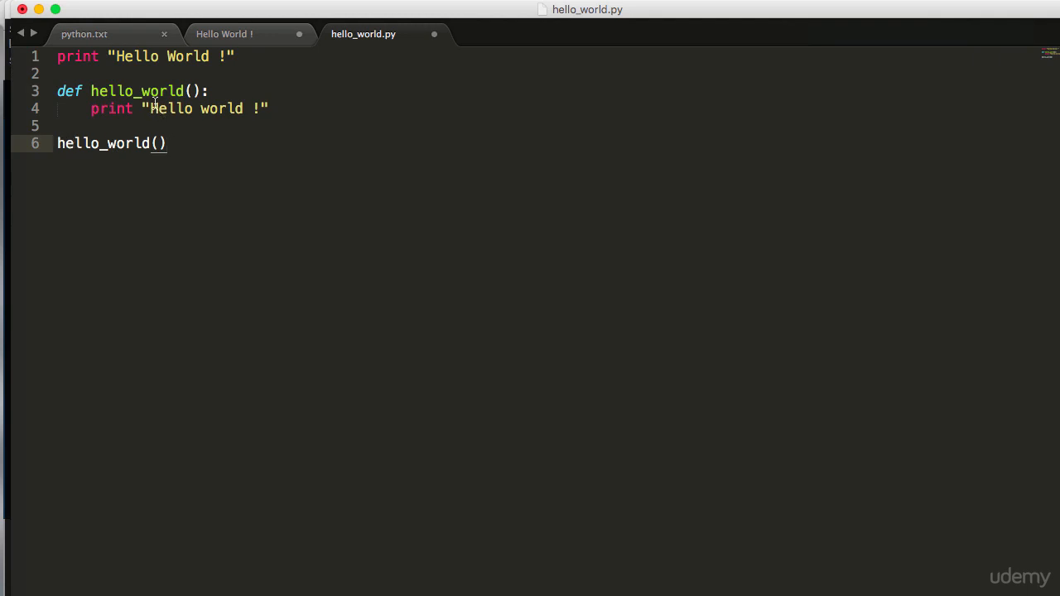
mouse_move(288, 153)
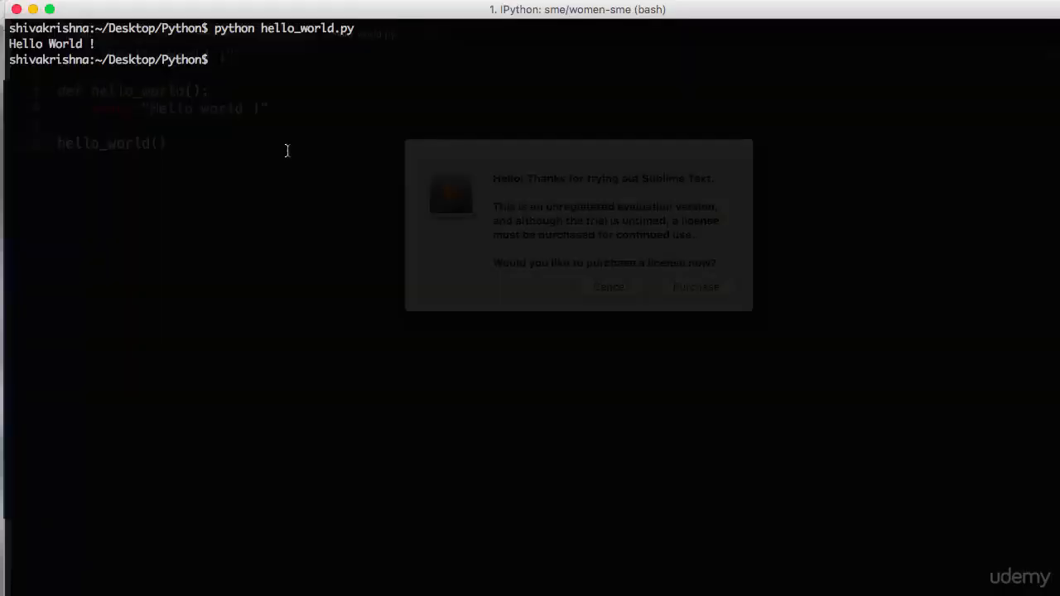
Rerun python hello_world.py in iTerm2, printing both greetings, then return to Sublime Text.
click(609, 287)
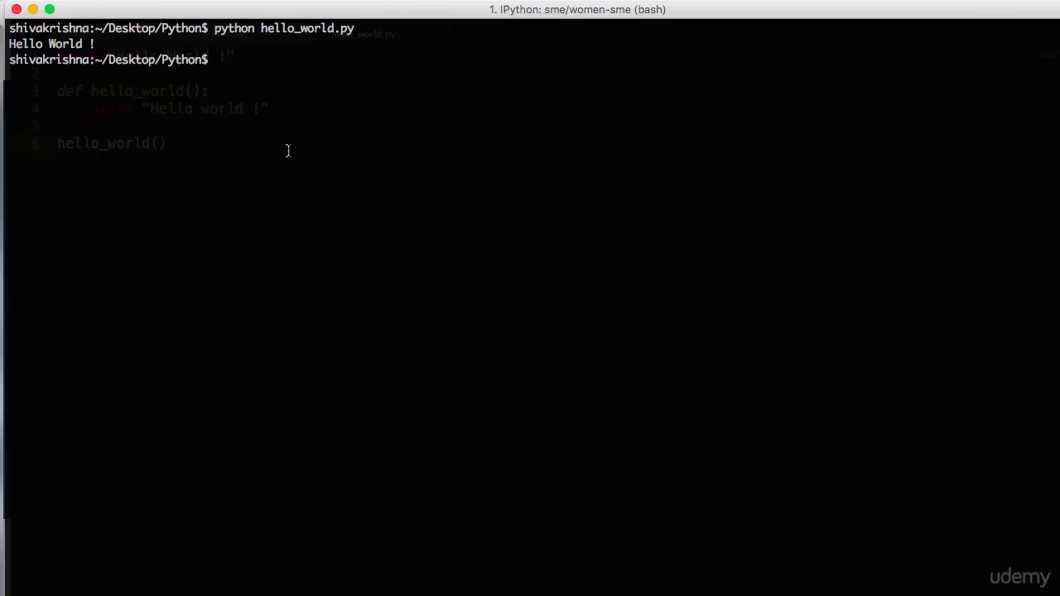
text(python hello_world.py)
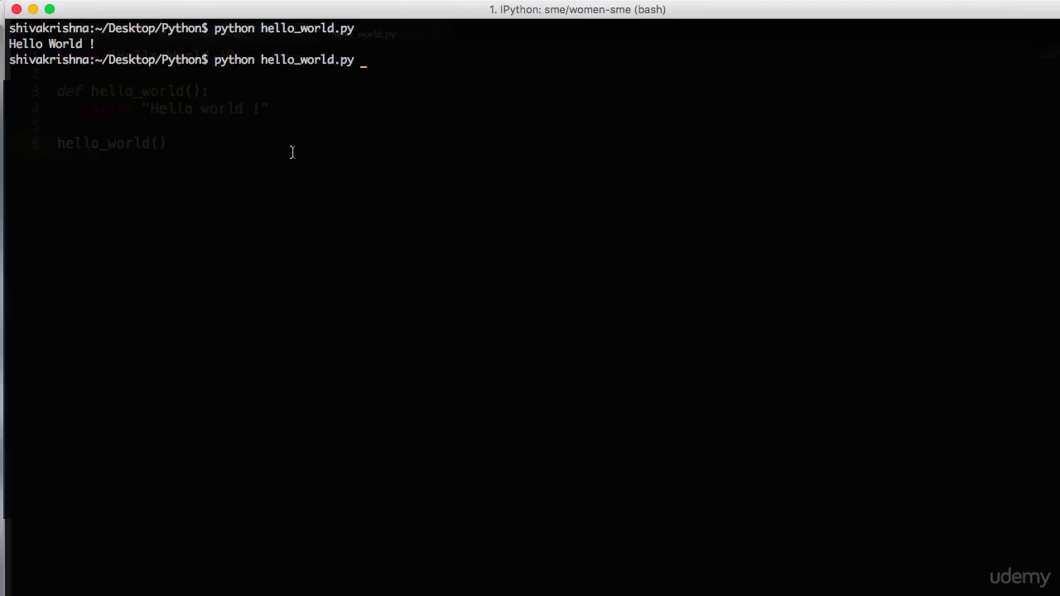
key(Return)
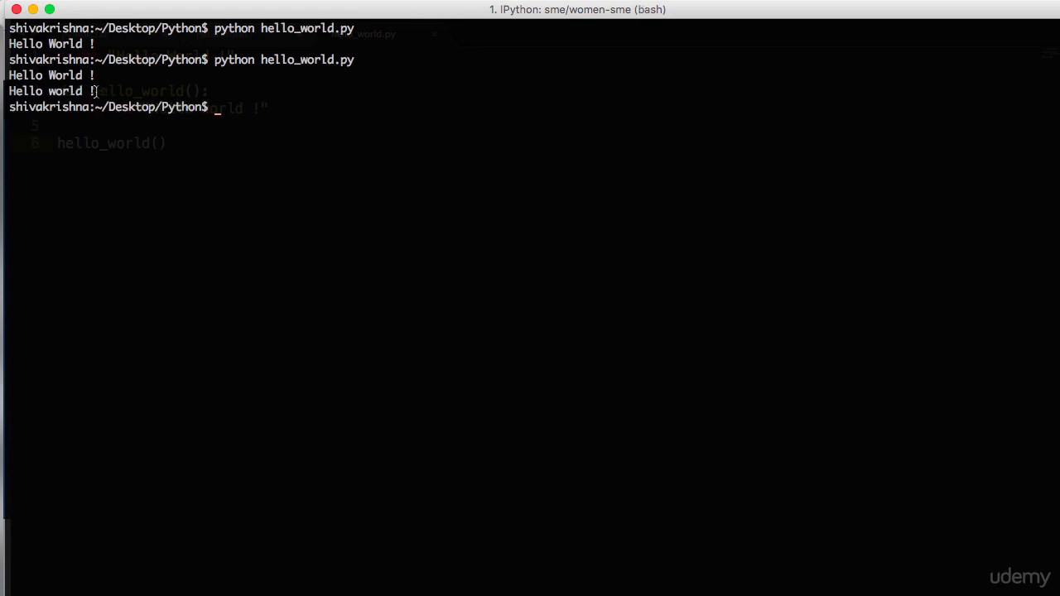
click(362, 34)
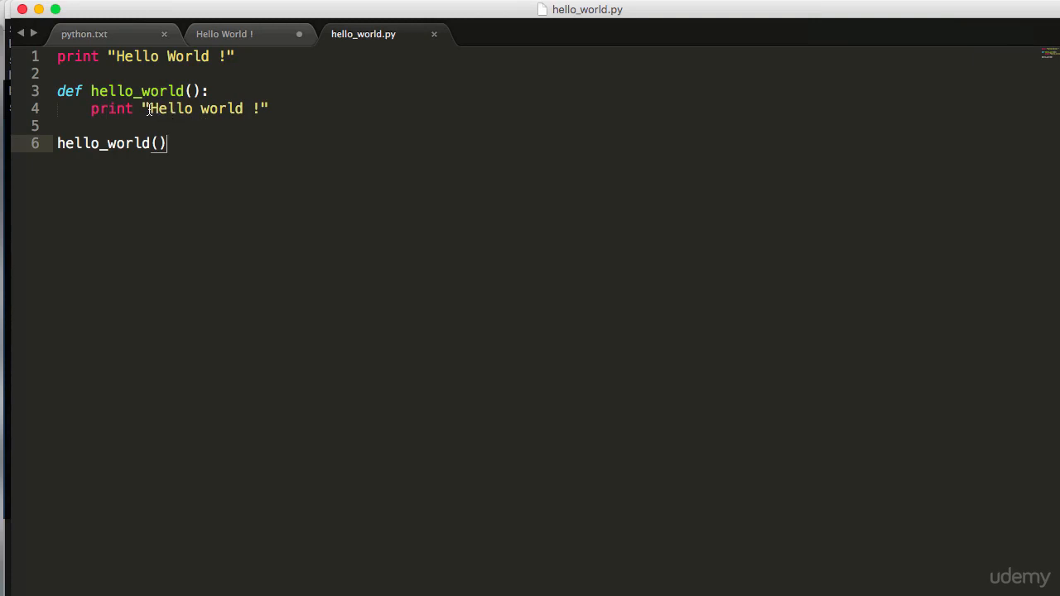
double_click(161, 109)
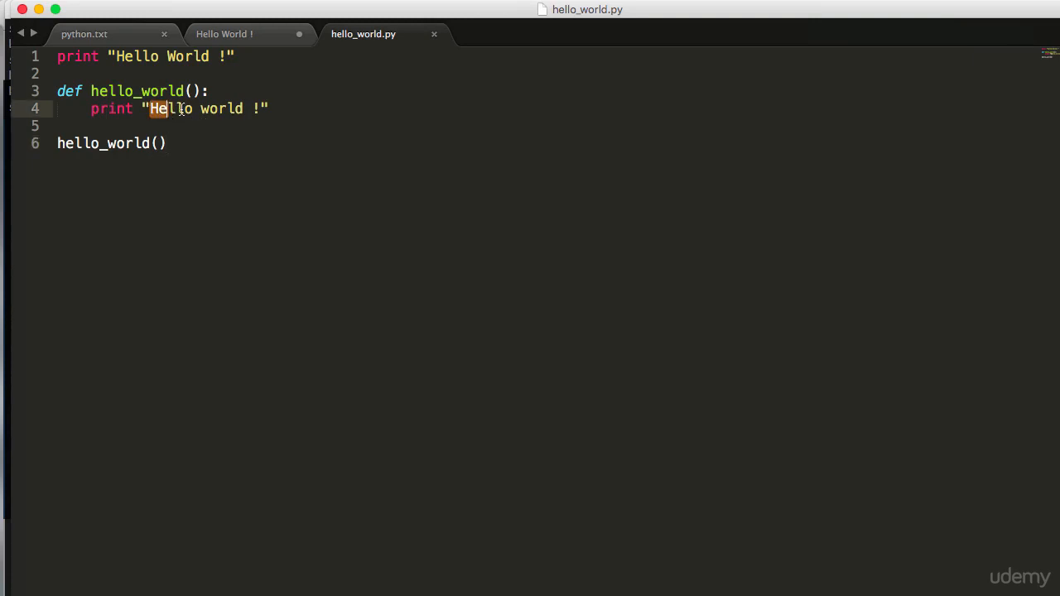
click(166, 143)
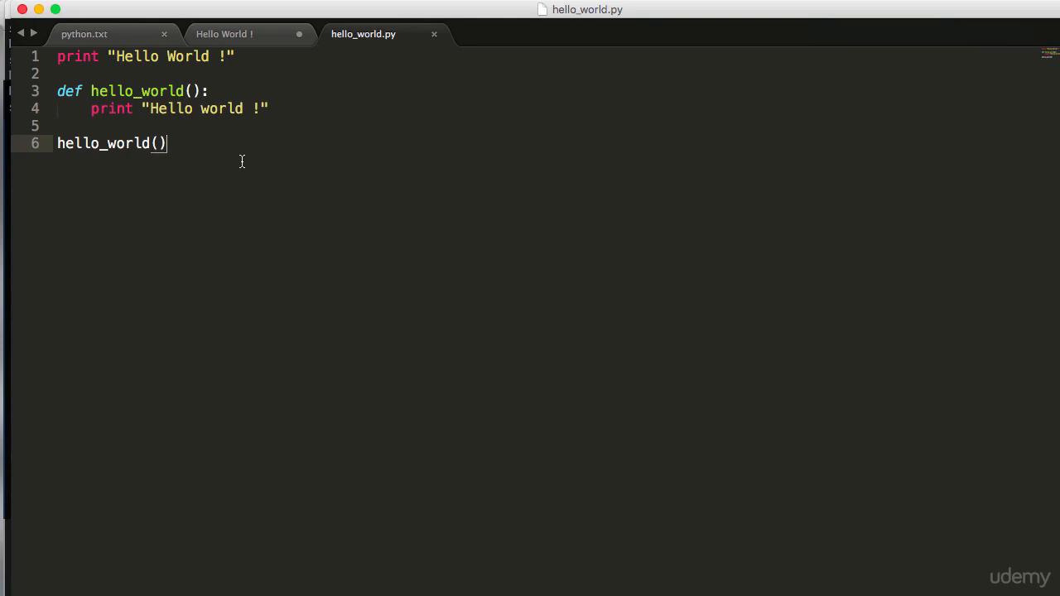